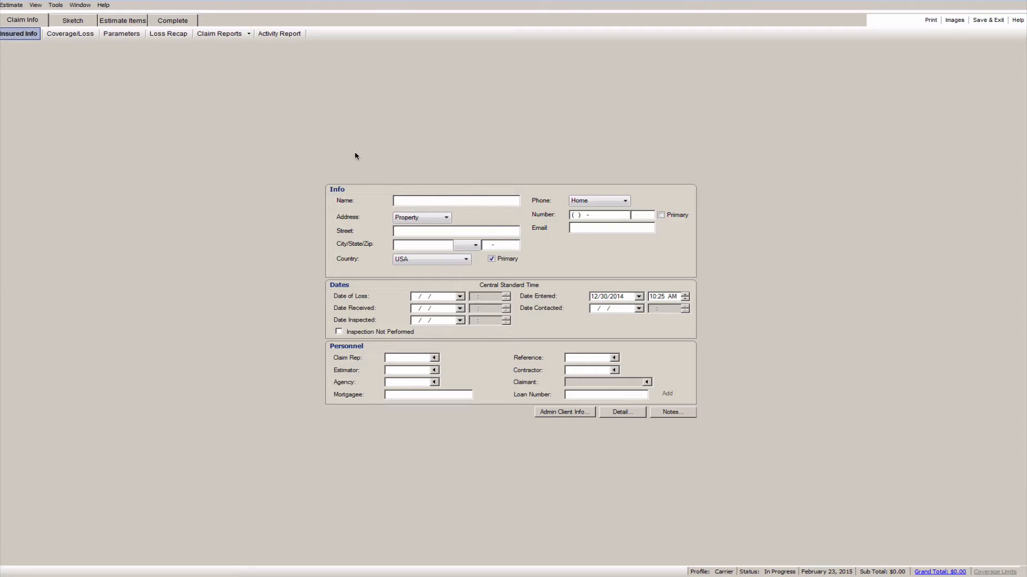
{"action": "mouse_move", "coordinate": [93, 34]}
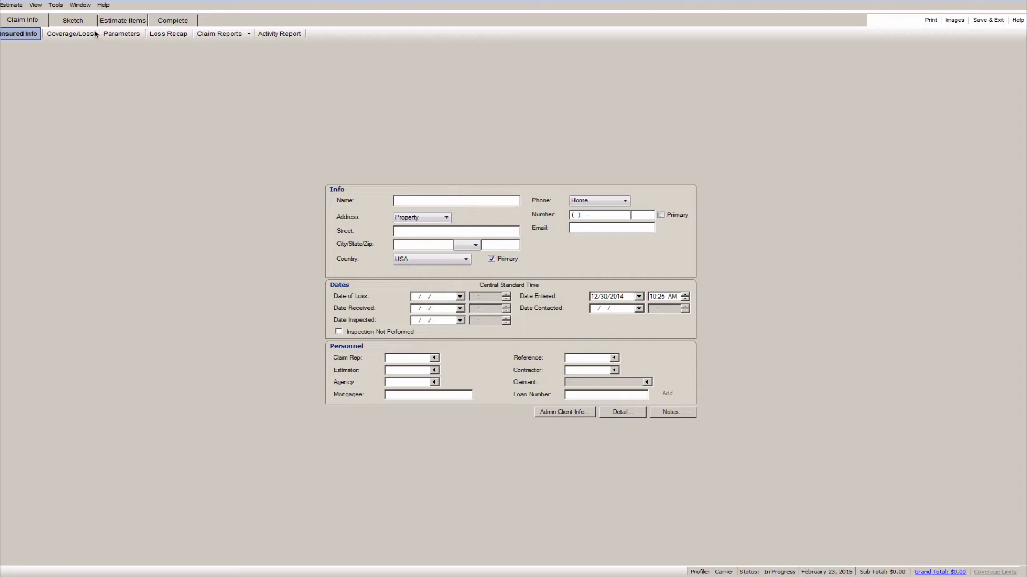
- Open the empty sketch workspace and show the Tools > Import options
{"action": "left_click", "coordinate": [73, 20]}
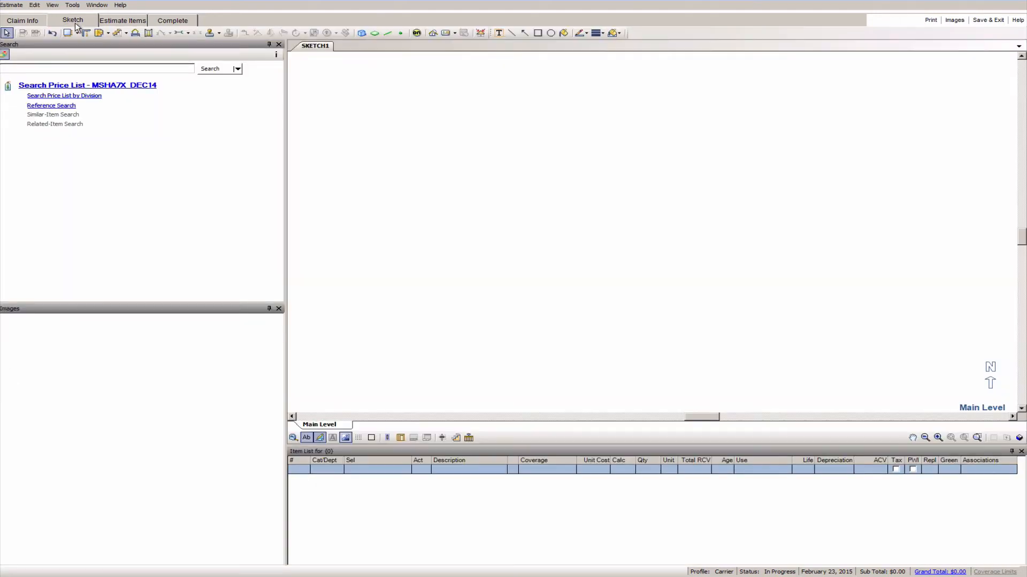
{"action": "mouse_move", "coordinate": [403, 173]}
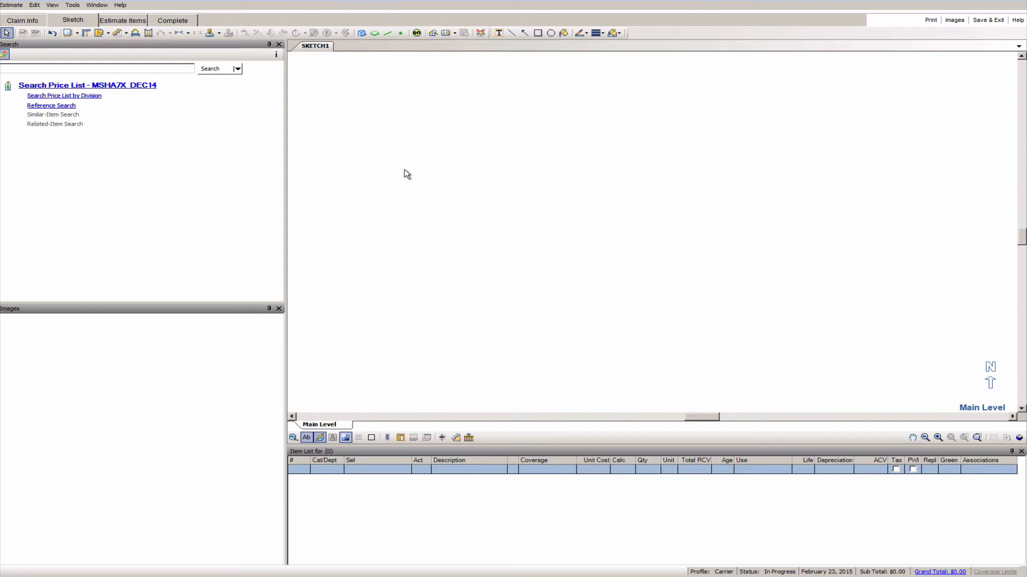
{"action": "mouse_move", "coordinate": [188, 73]}
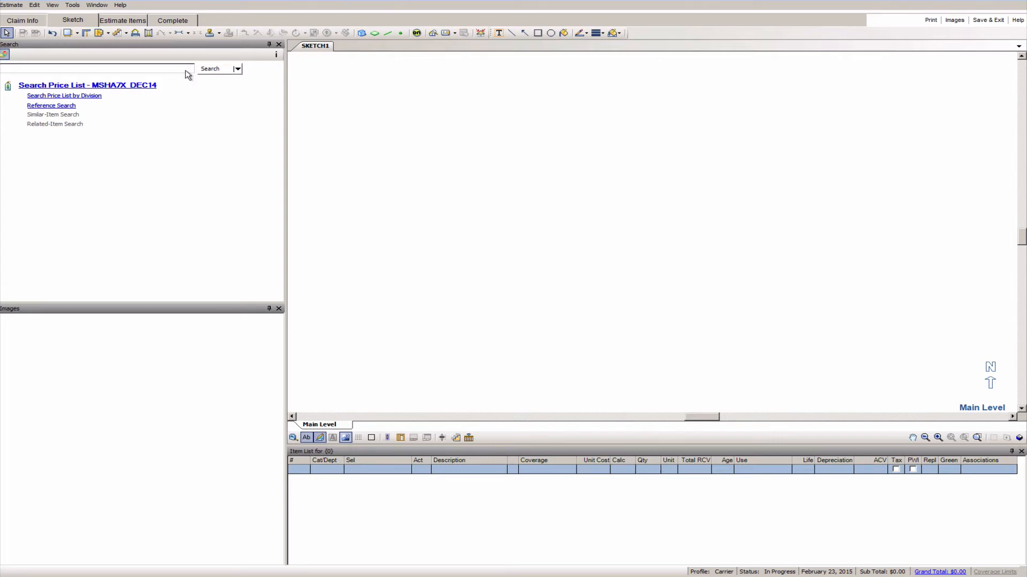
{"action": "left_click", "coordinate": [73, 4]}
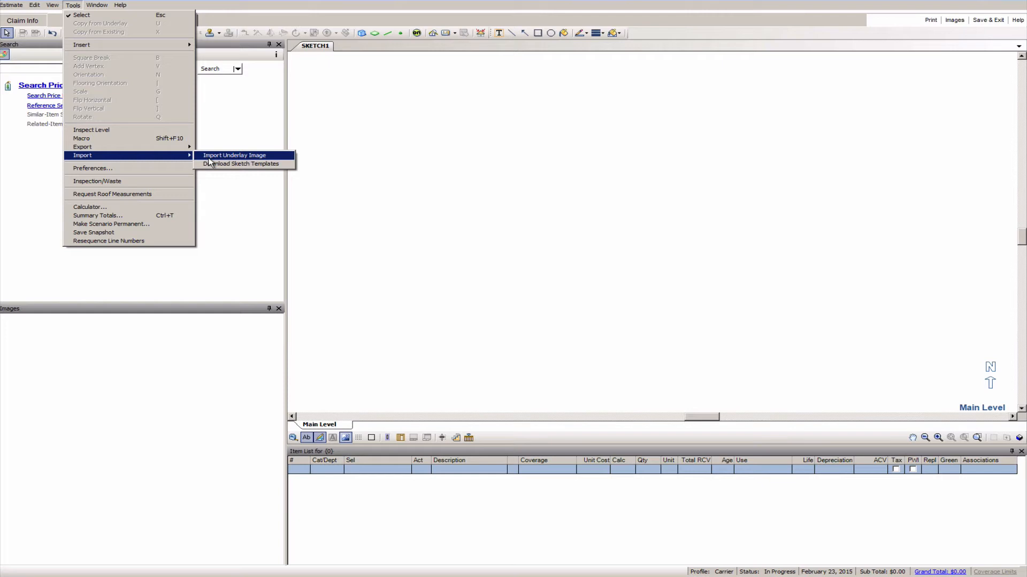
- Import image003 from the Desktop as the sketch underlay image
{"action": "left_click", "coordinate": [234, 155]}
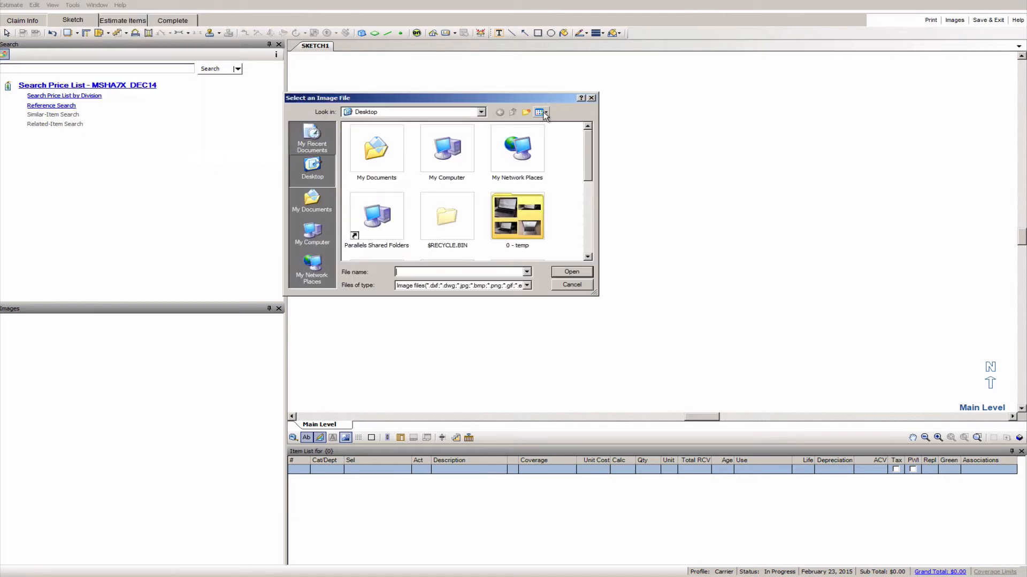
{"action": "left_click", "coordinate": [543, 111]}
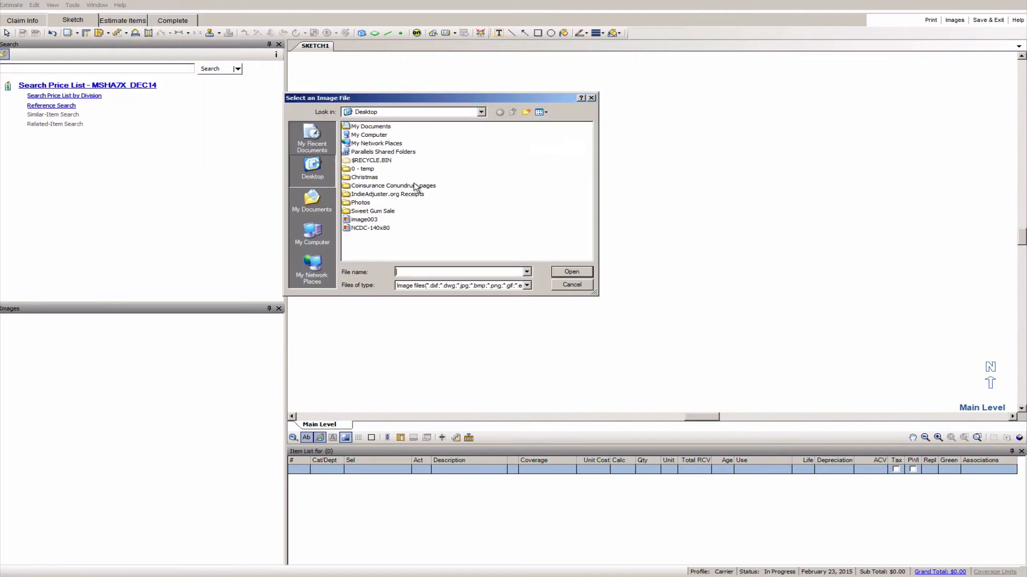
{"action": "left_click", "coordinate": [364, 219]}
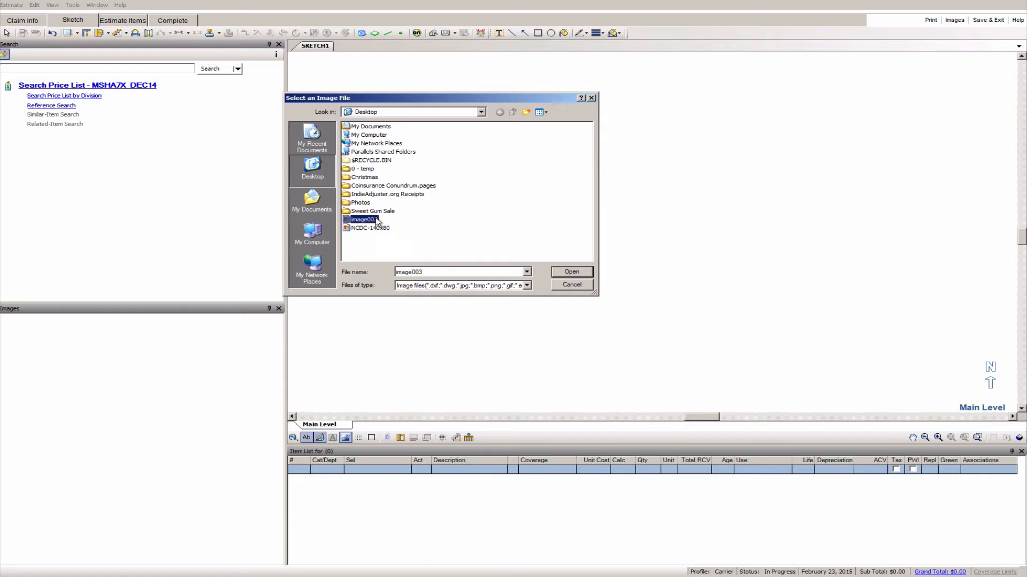
{"action": "mouse_move", "coordinate": [586, 271]}
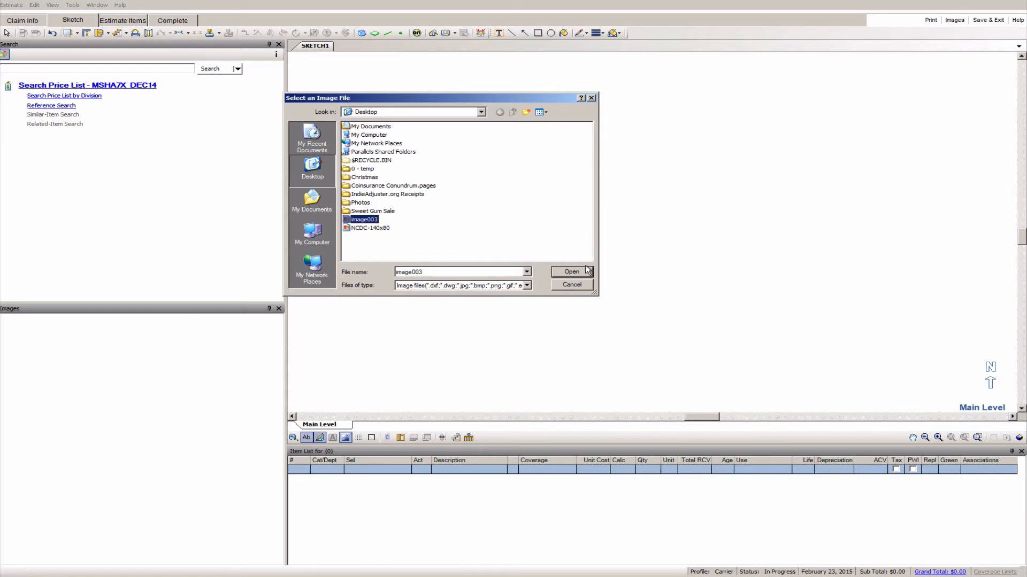
{"action": "mouse_move", "coordinate": [586, 275]}
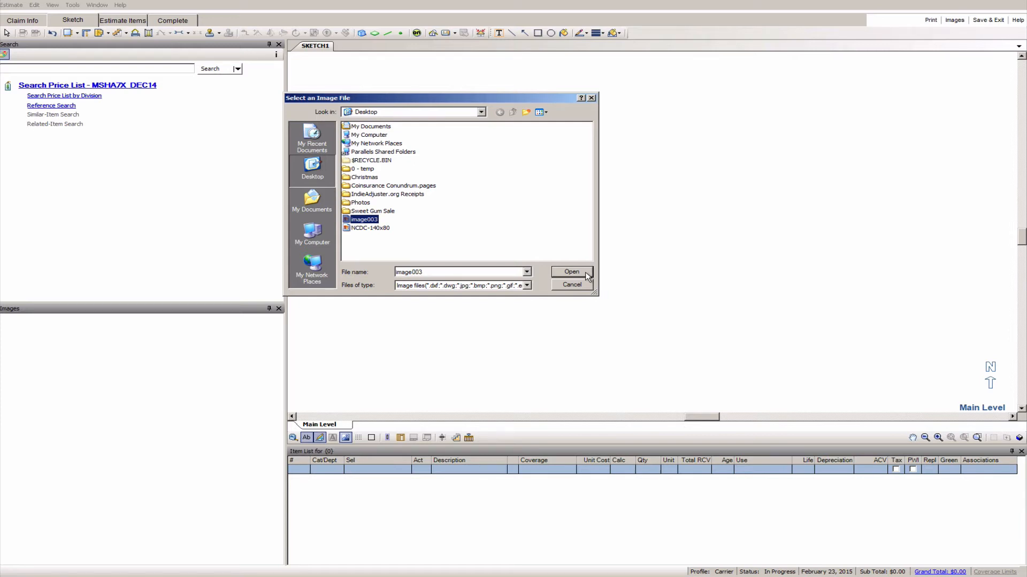
{"action": "mouse_move", "coordinate": [425, 296]}
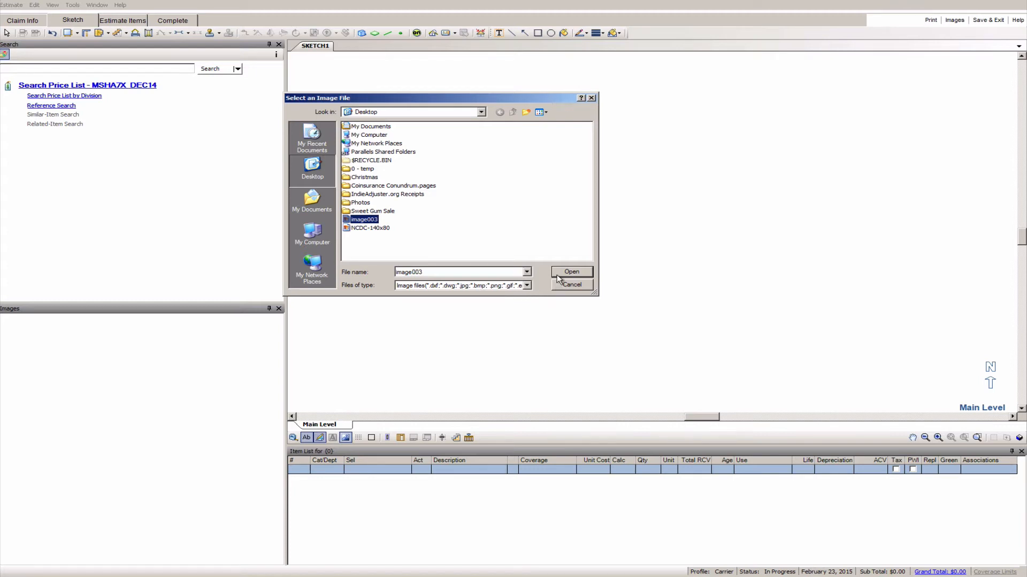
{"action": "left_click", "coordinate": [571, 272]}
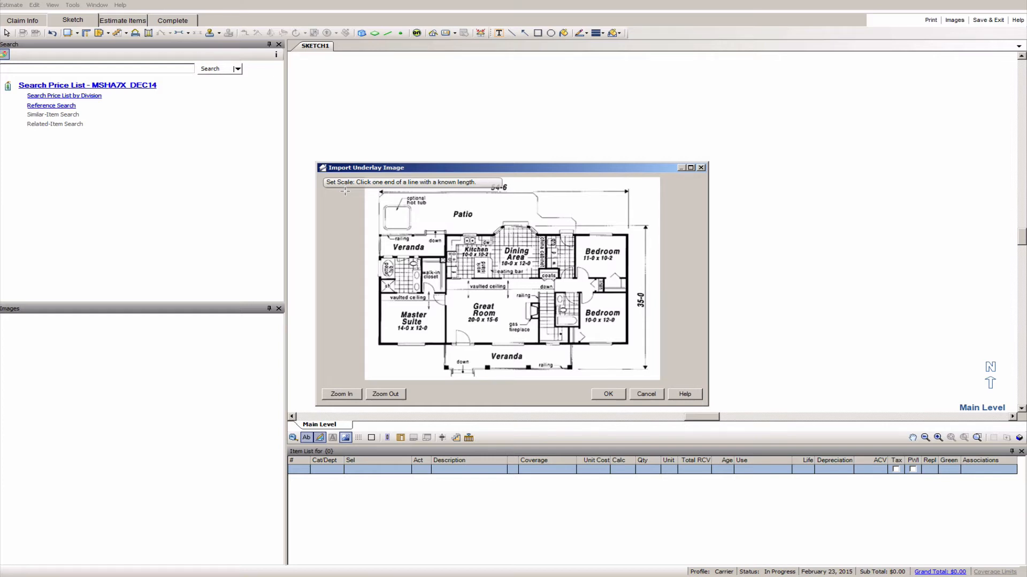
{"action": "mouse_move", "coordinate": [494, 340]}
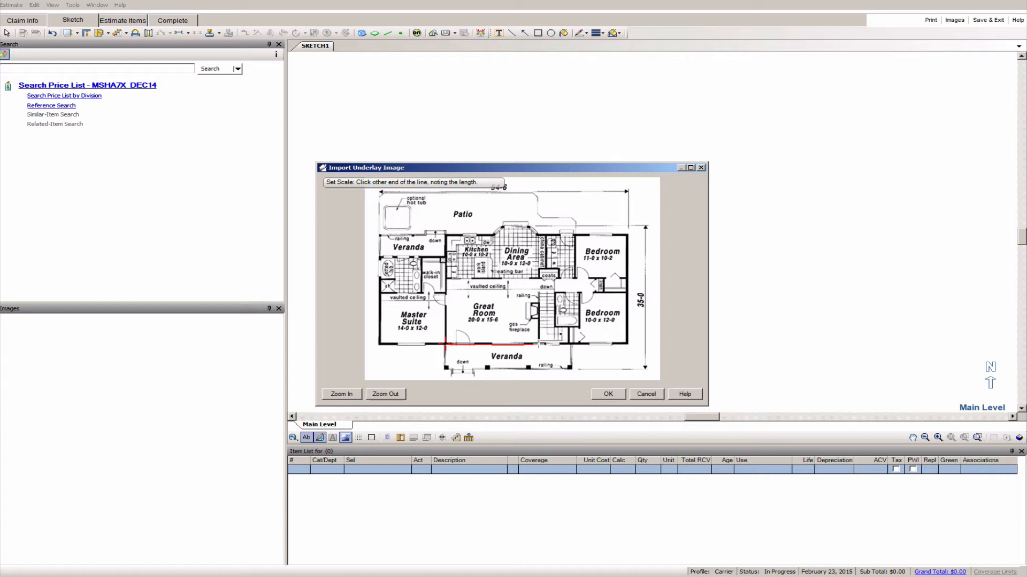
- Scale the underlay to the Great Room's 20-foot bottom wall and place it
{"action": "left_click", "coordinate": [537, 344]}
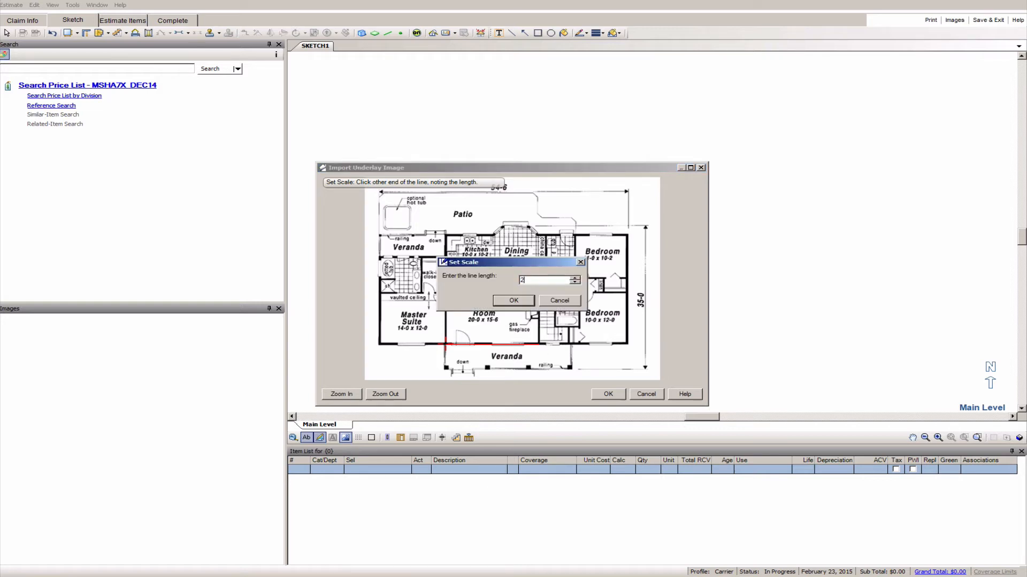
{"action": "left_click", "coordinate": [514, 300]}
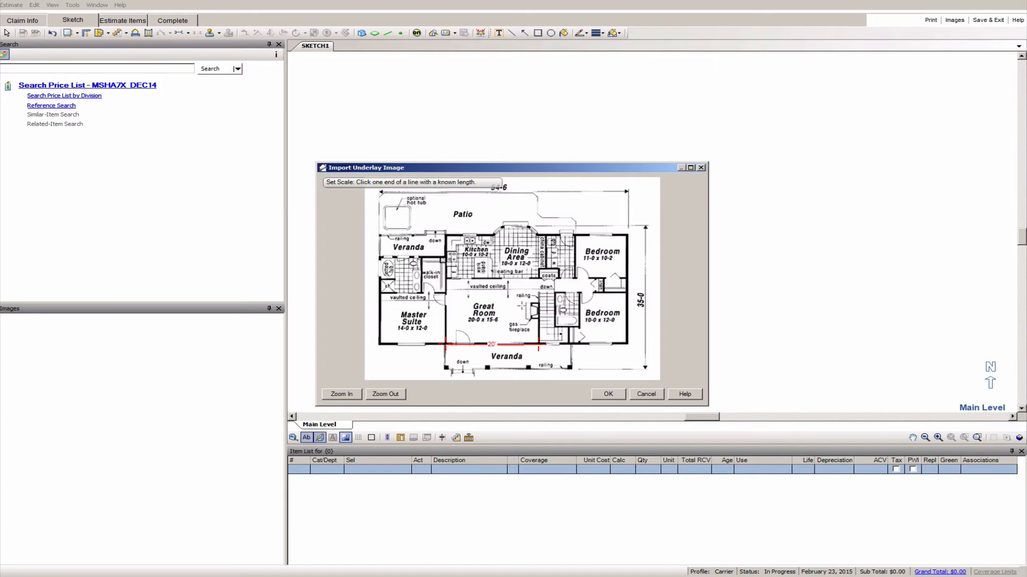
{"action": "left_click", "coordinate": [606, 394]}
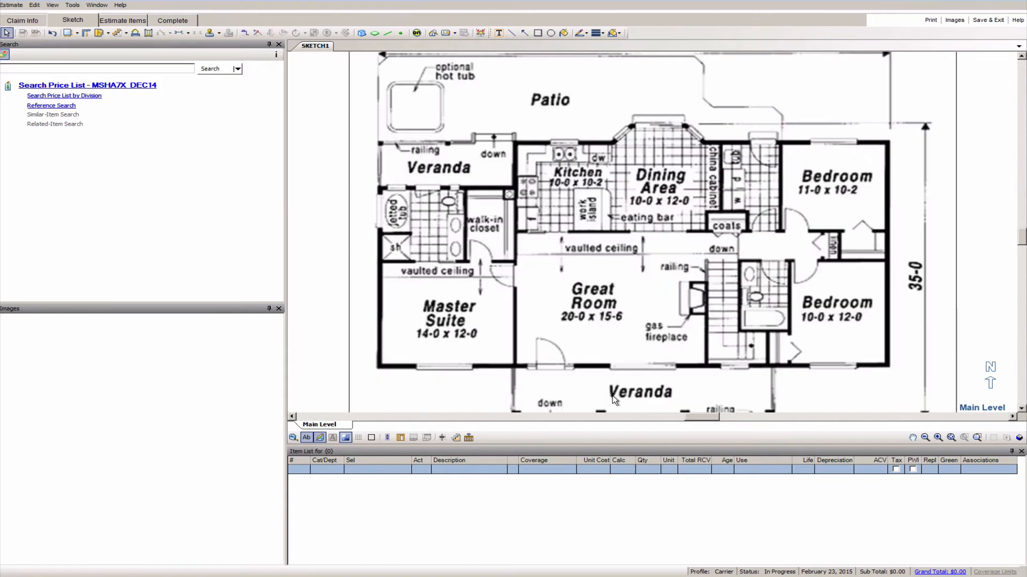
{"action": "mouse_move", "coordinate": [619, 329]}
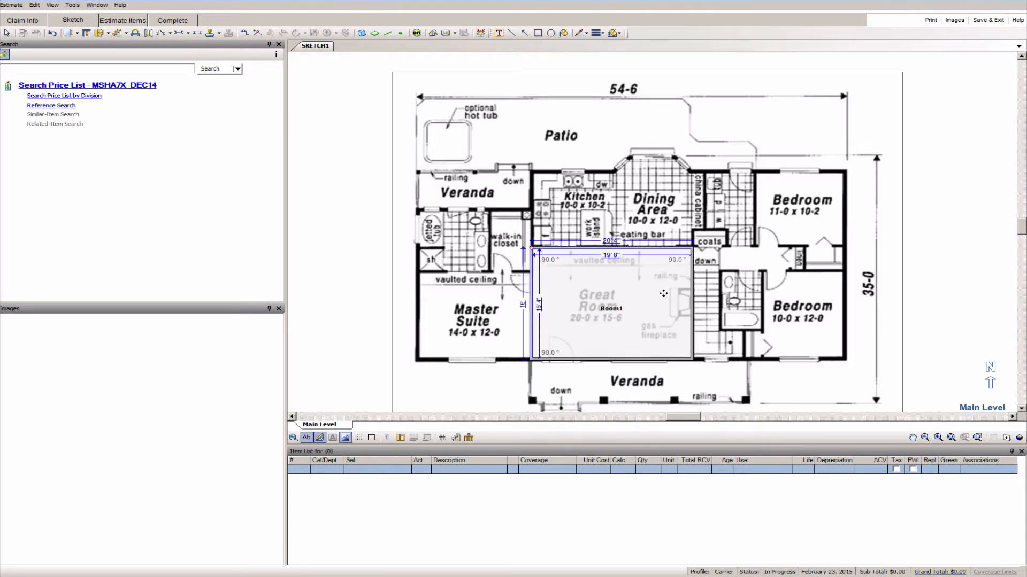
{"action": "mouse_move", "coordinate": [624, 281]}
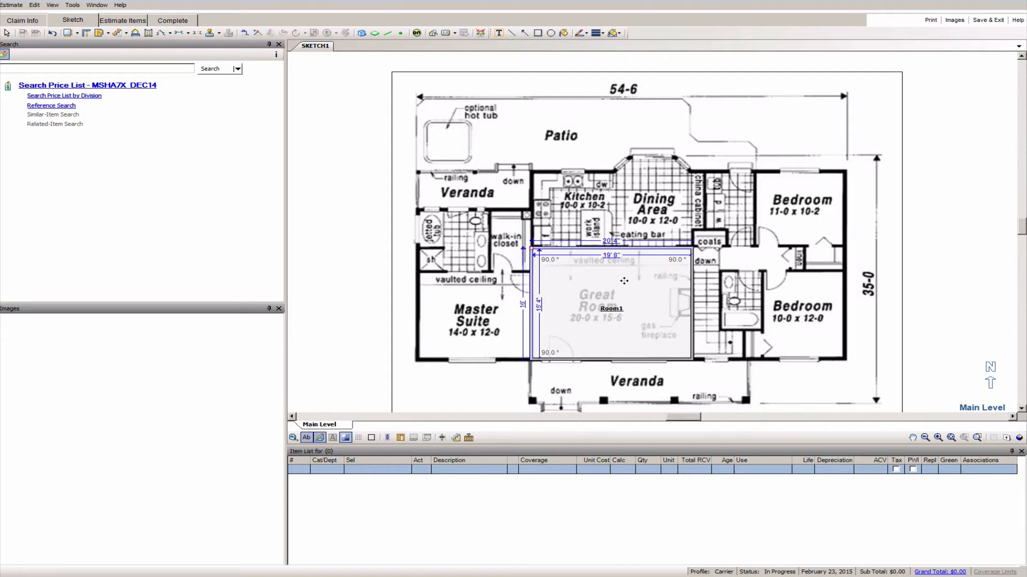
{"action": "mouse_move", "coordinate": [656, 287]}
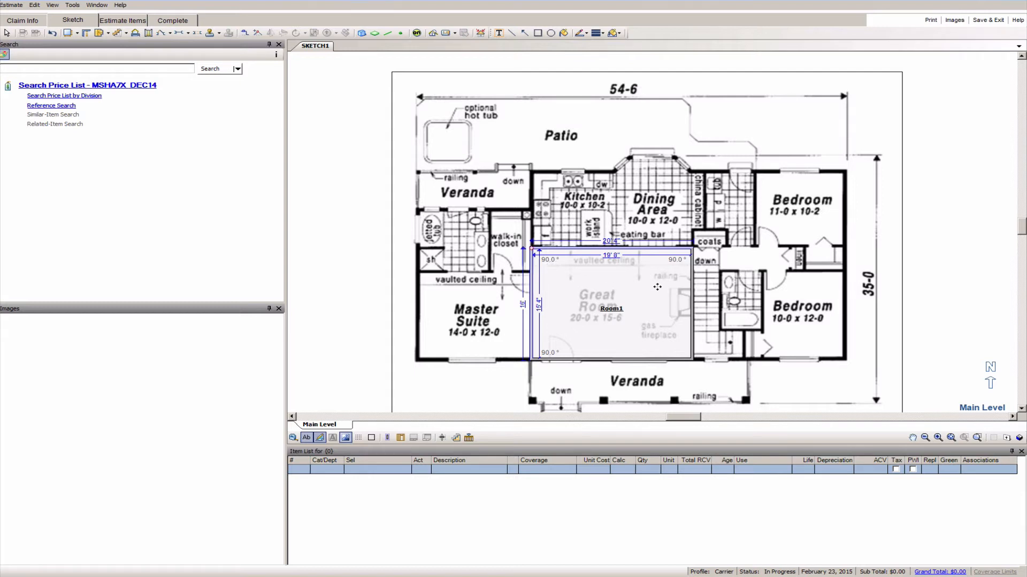
- Place Room1 in the Great Room and fit its walls to the 20-foot outline
{"action": "left_click", "coordinate": [694, 318]}
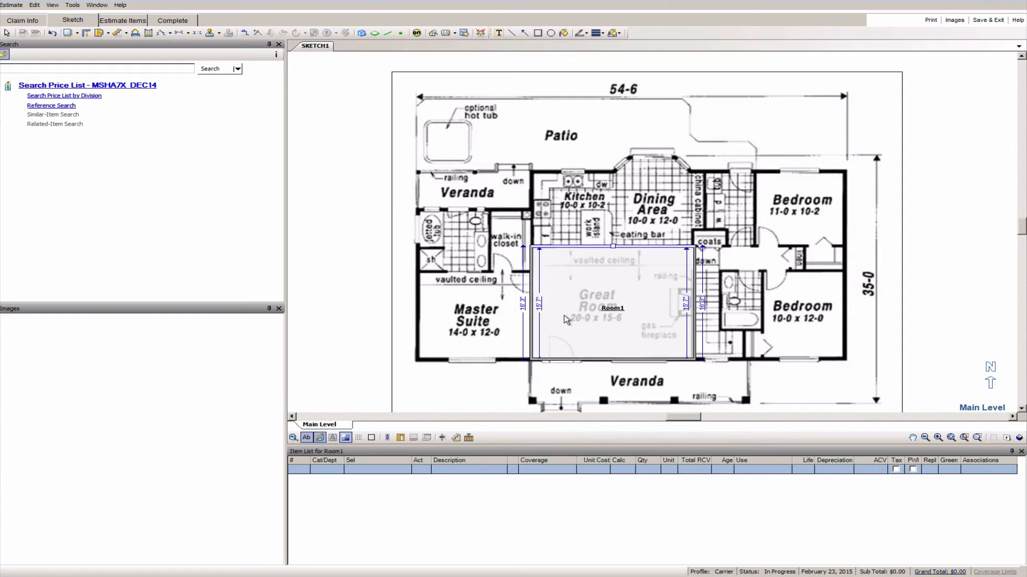
{"action": "double_click", "coordinate": [538, 303]}
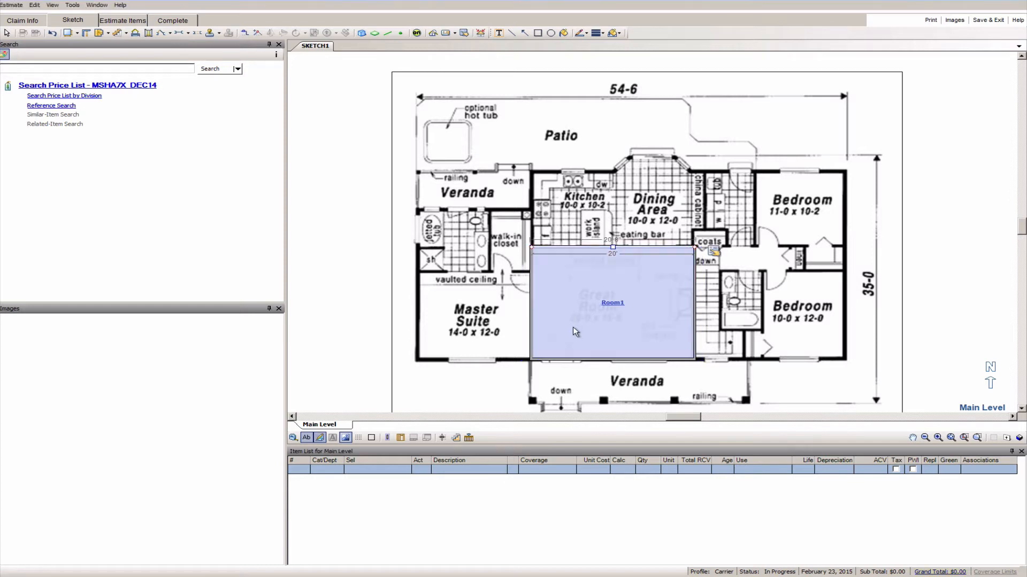
{"action": "left_click", "coordinate": [612, 324]}
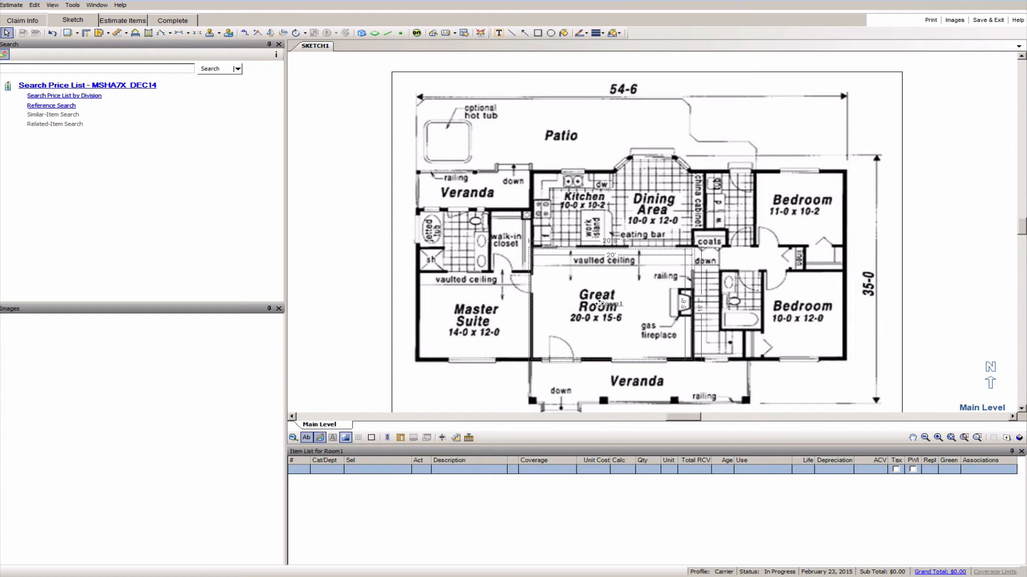
{"action": "left_click", "coordinate": [599, 304]}
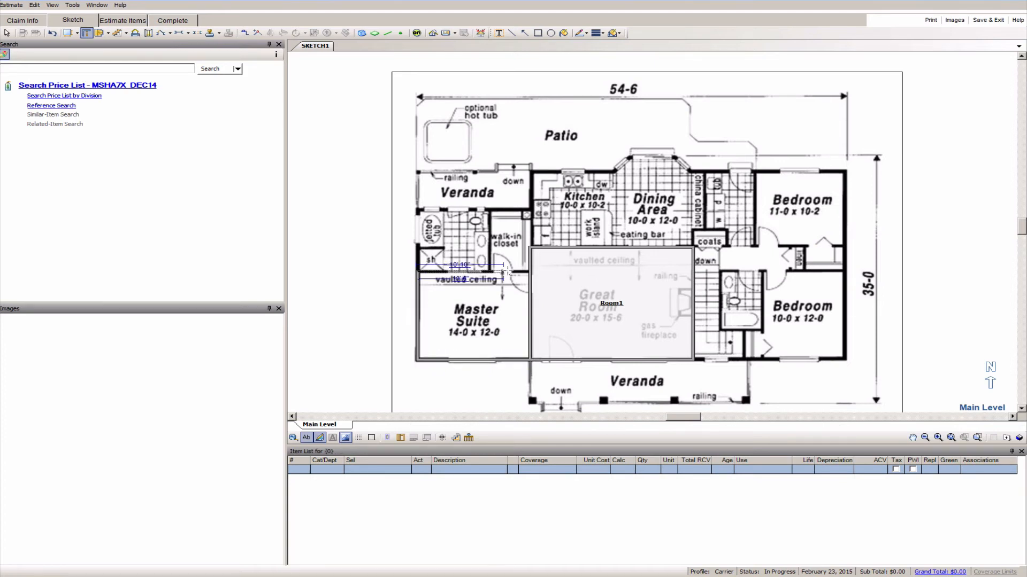
- Place rooms over the Master Suite and the area near the kitchen
{"action": "left_click", "coordinate": [472, 315]}
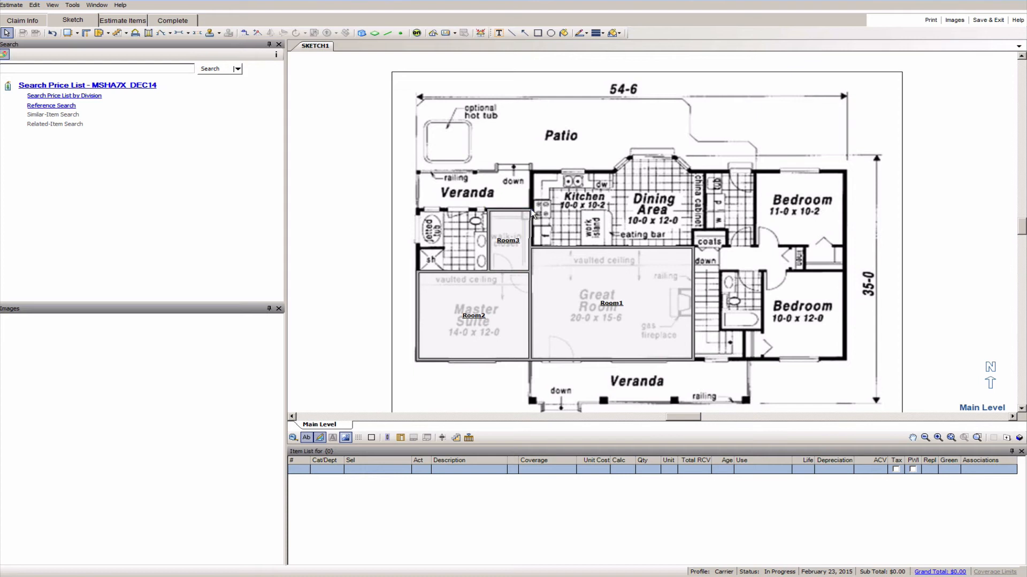
{"action": "left_click", "coordinate": [514, 239]}
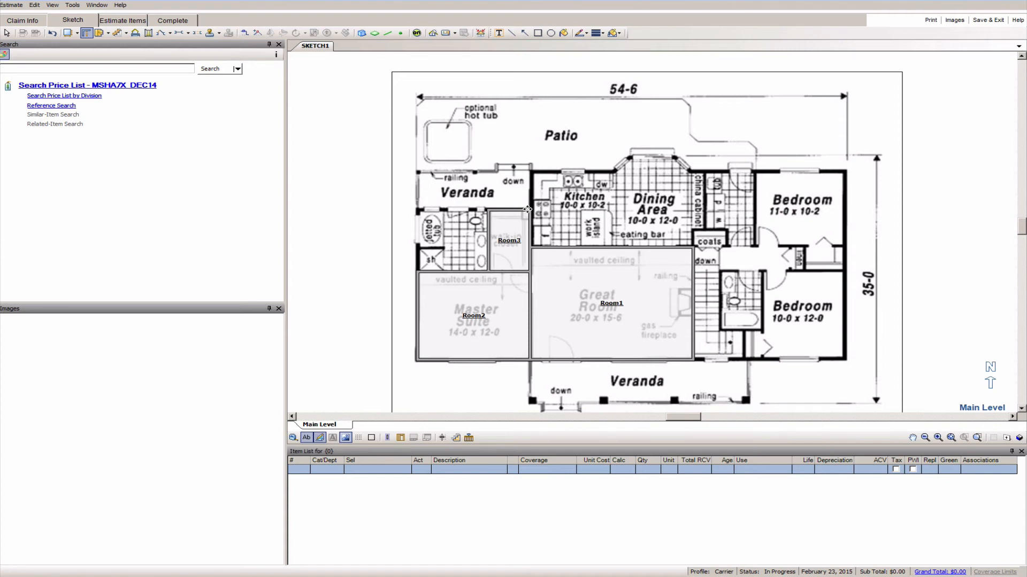
{"action": "mouse_move", "coordinate": [529, 210]}
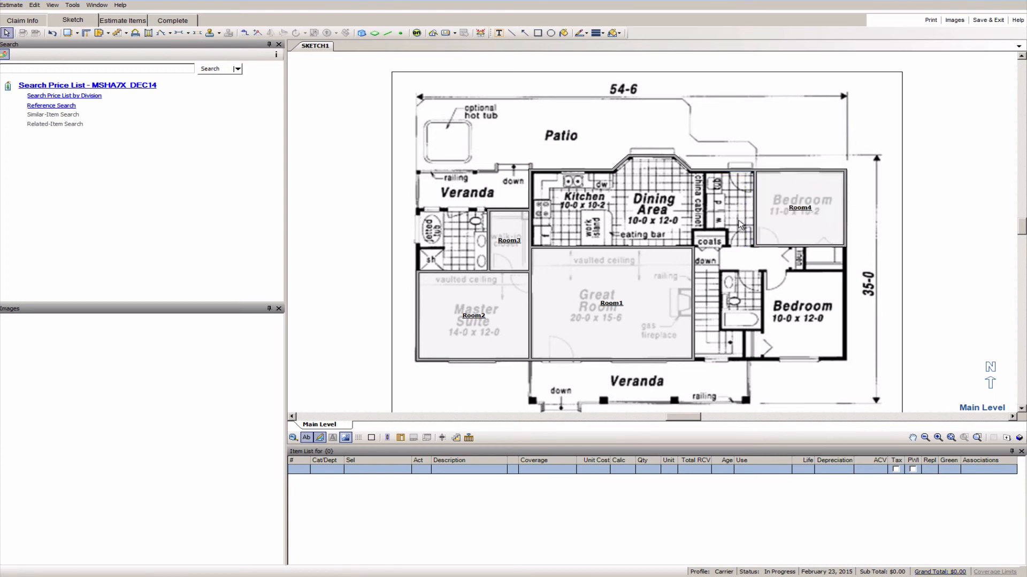
{"action": "mouse_move", "coordinate": [704, 244]}
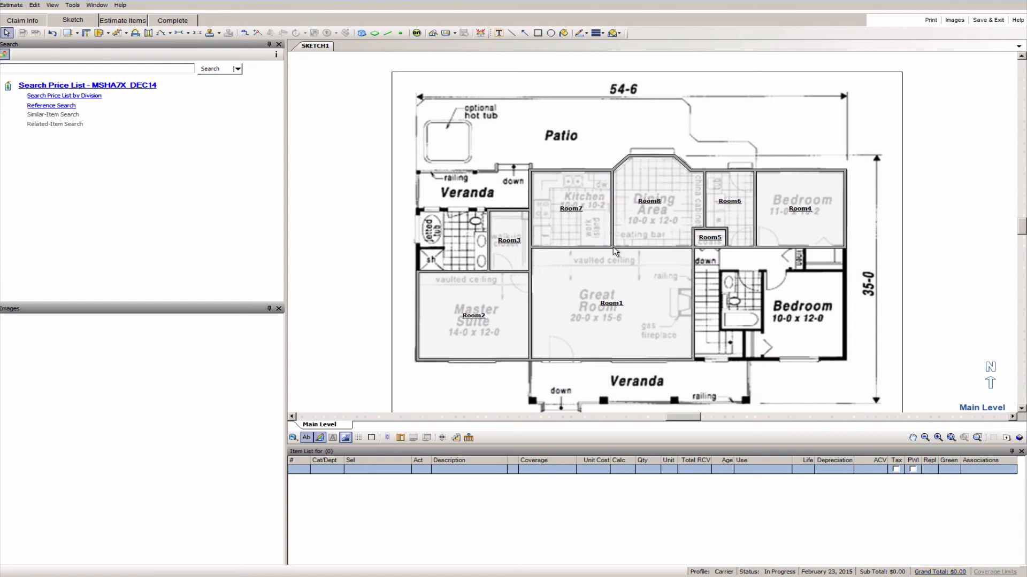
{"action": "mouse_move", "coordinate": [735, 286]}
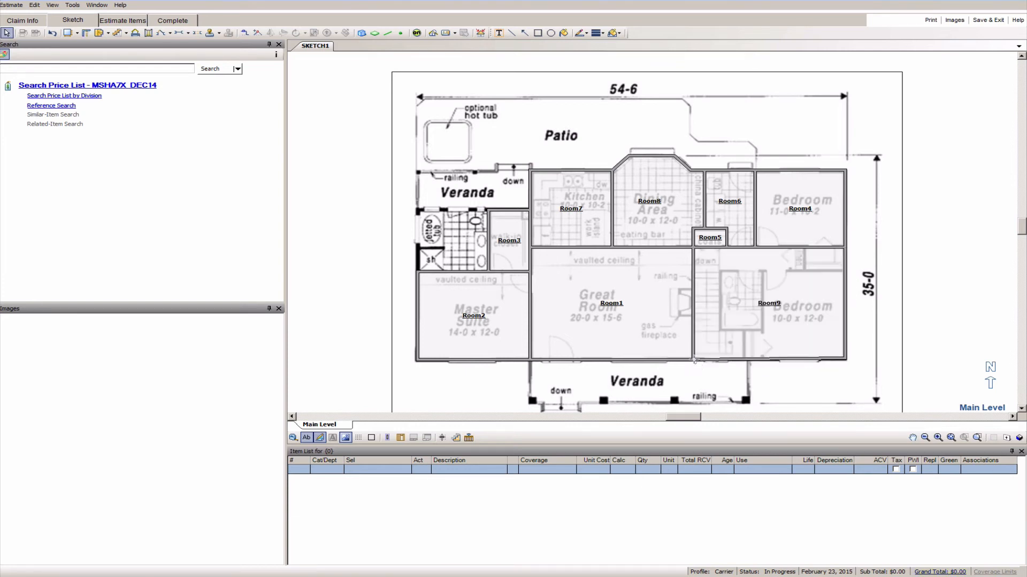
- Trace small rooms over the hallway beside the bedroom
{"action": "left_click", "coordinate": [769, 303]}
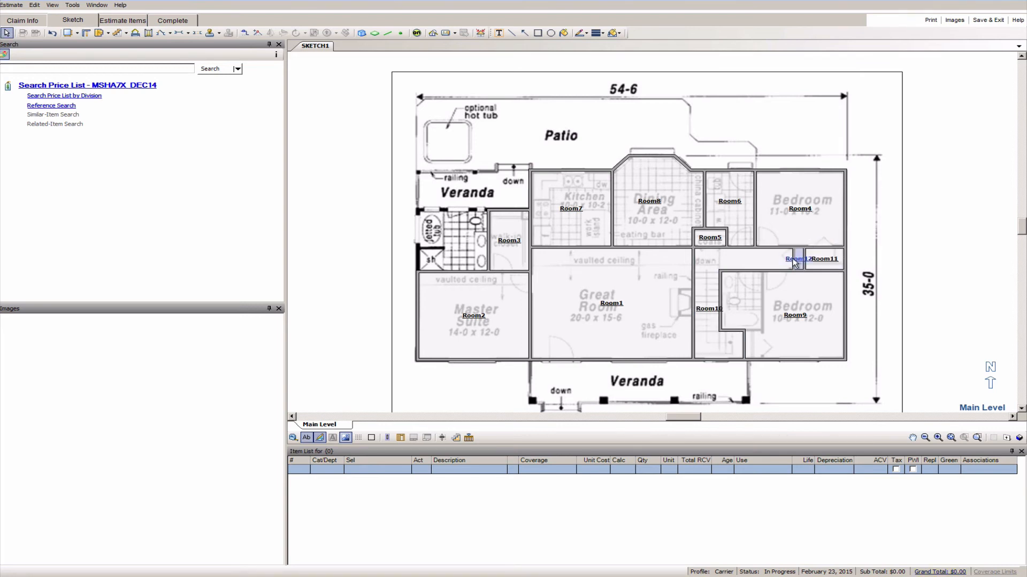
{"action": "left_click", "coordinate": [794, 259]}
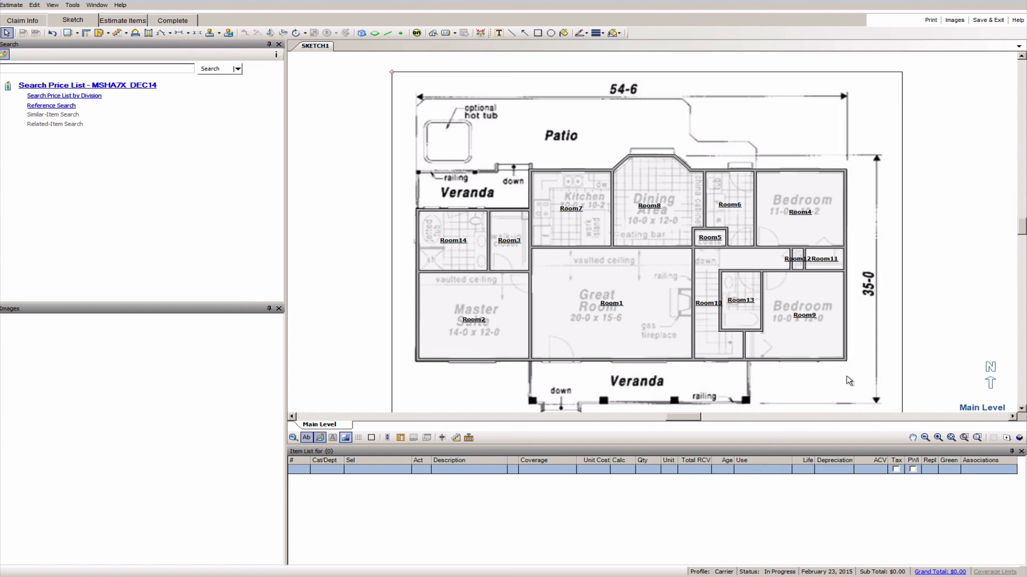
{"action": "mouse_move", "coordinate": [842, 381]}
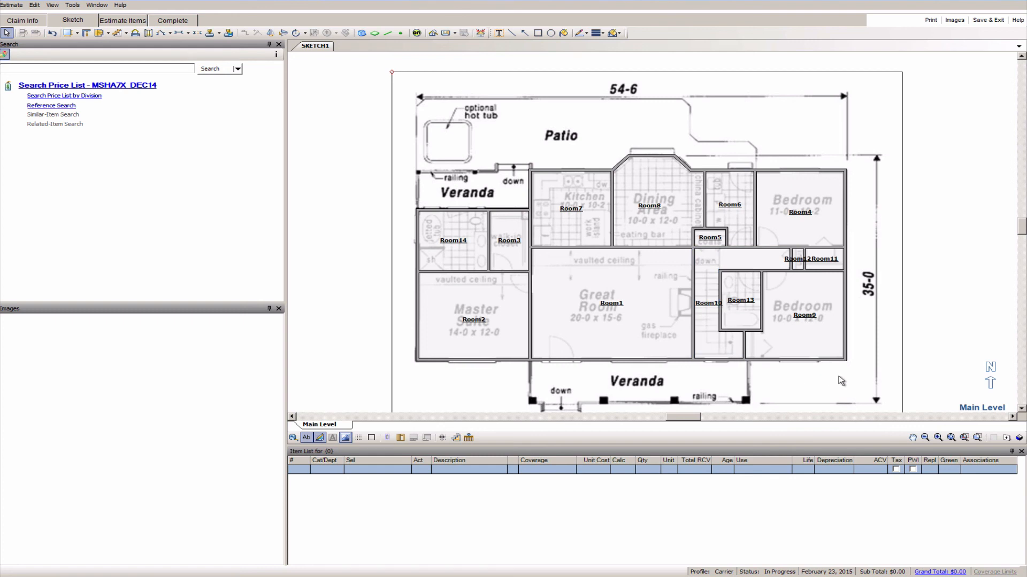
{"action": "mouse_move", "coordinate": [870, 387]}
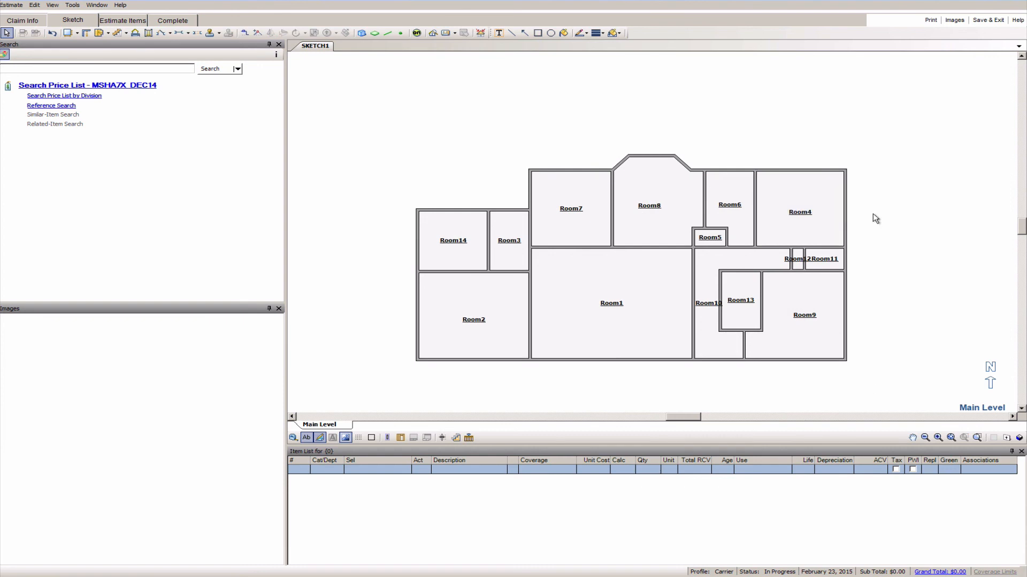
{"action": "mouse_move", "coordinate": [883, 219]}
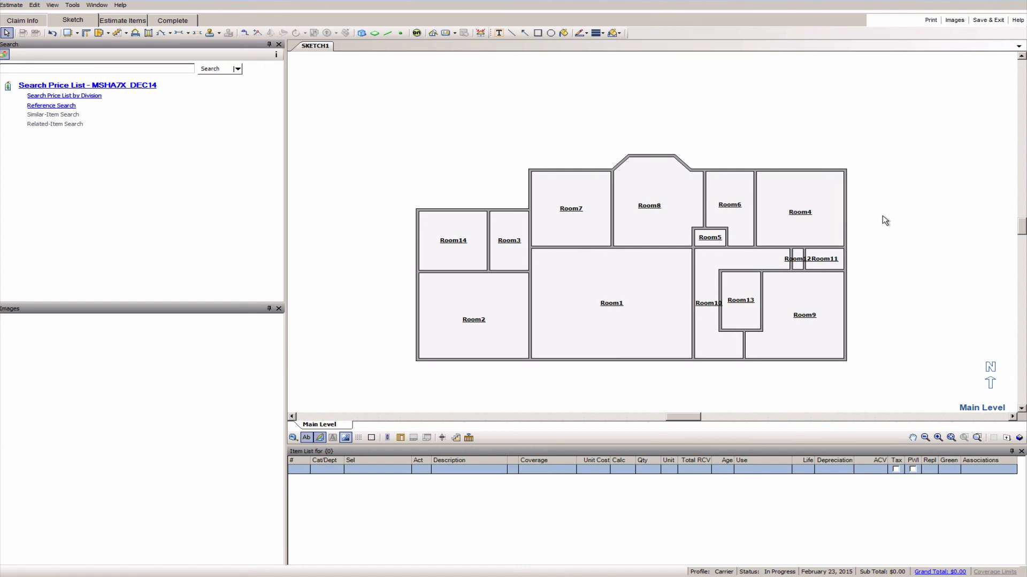